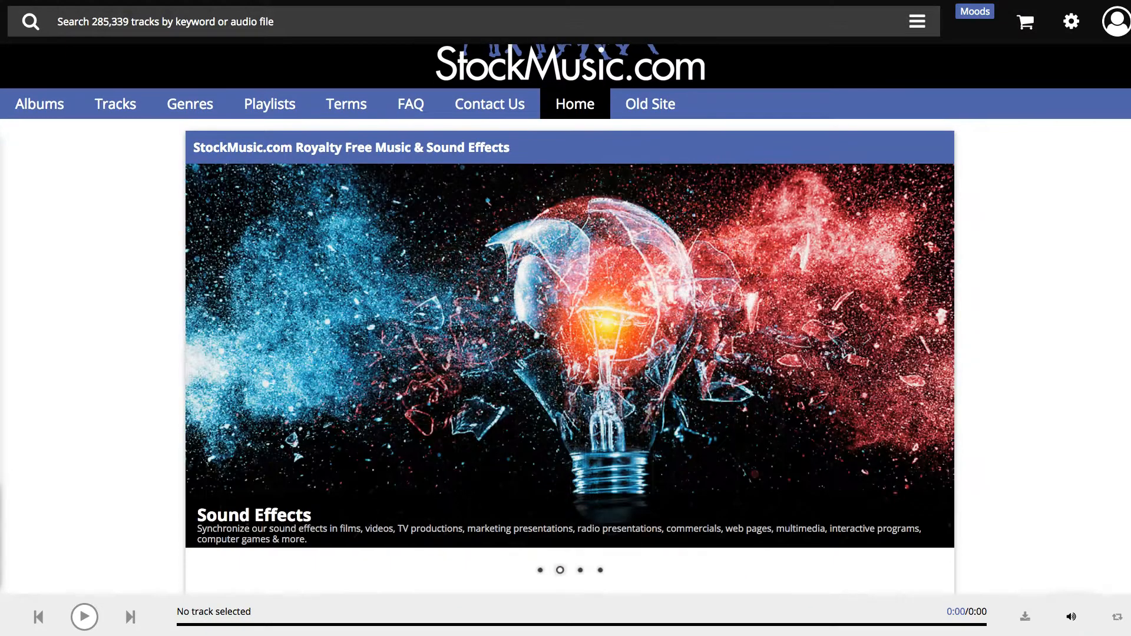
# Show the Tracks listing with the My Playlists and My Cue Sheets sidebar.
pyautogui.scroll(-3)
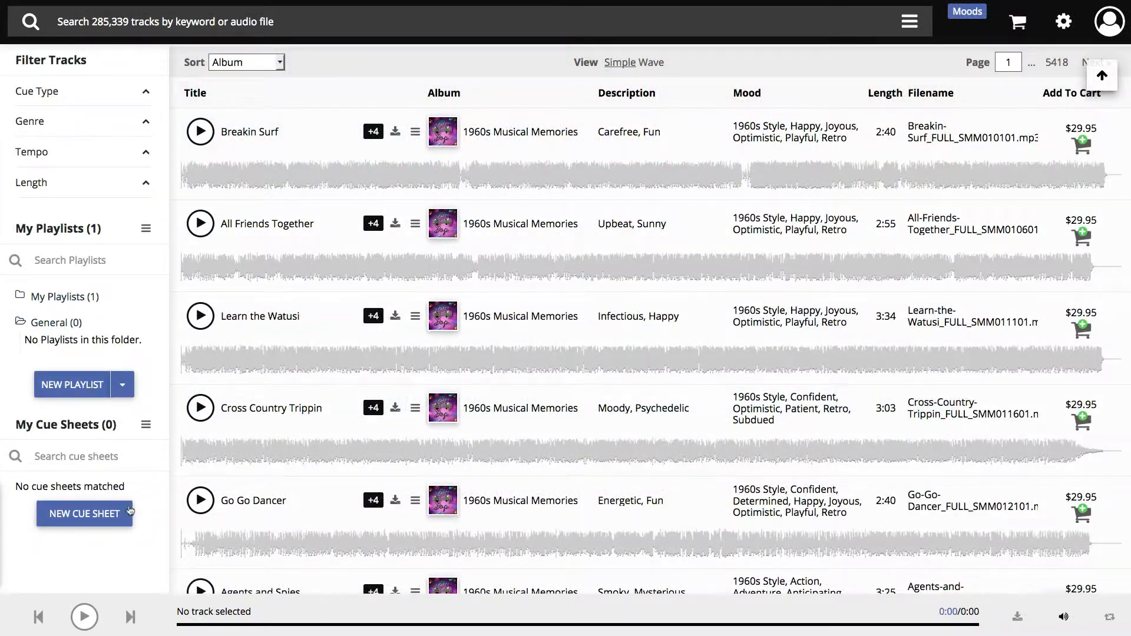
# Create a new cue sheet named 'My Cuesheet'.
pyautogui.click(85, 513)
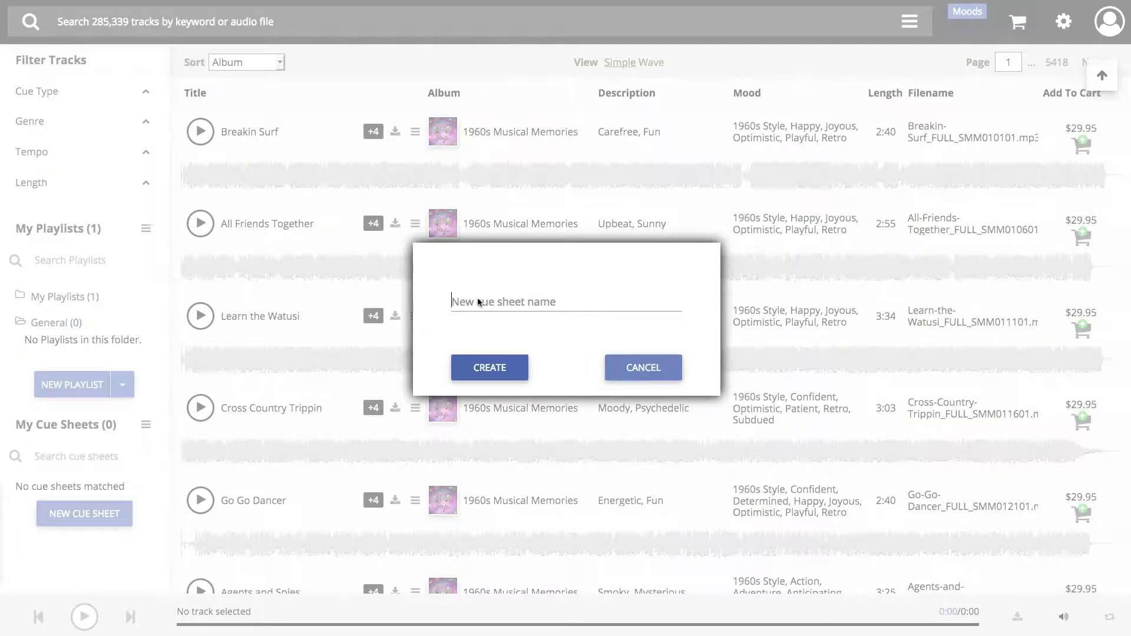
pyautogui.write('My Cuesheet')
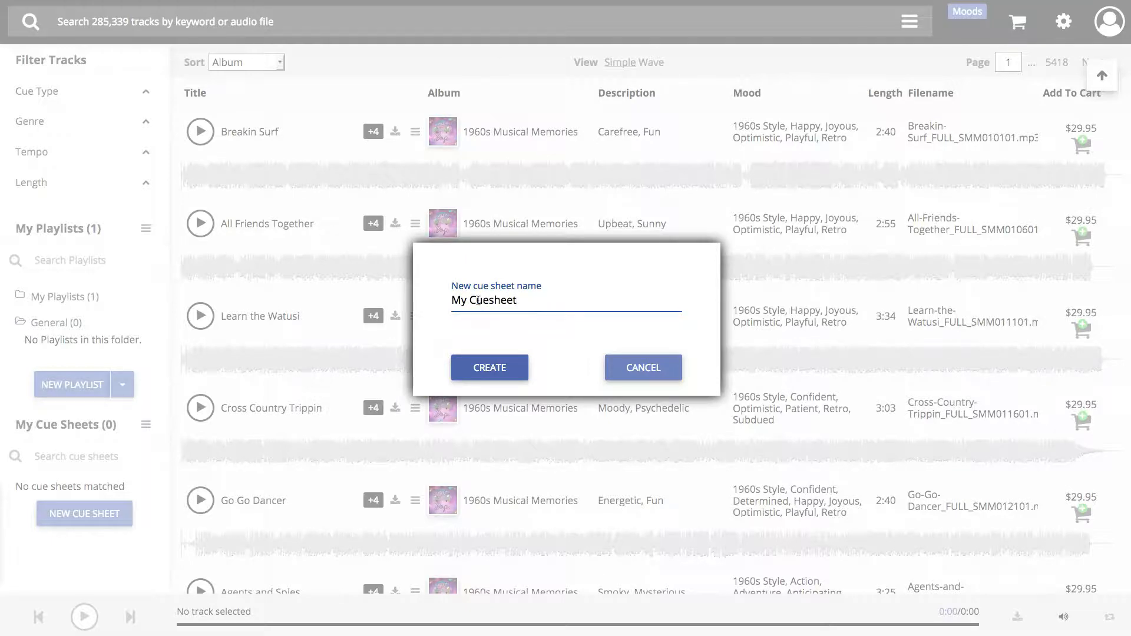
pyautogui.click(489, 367)
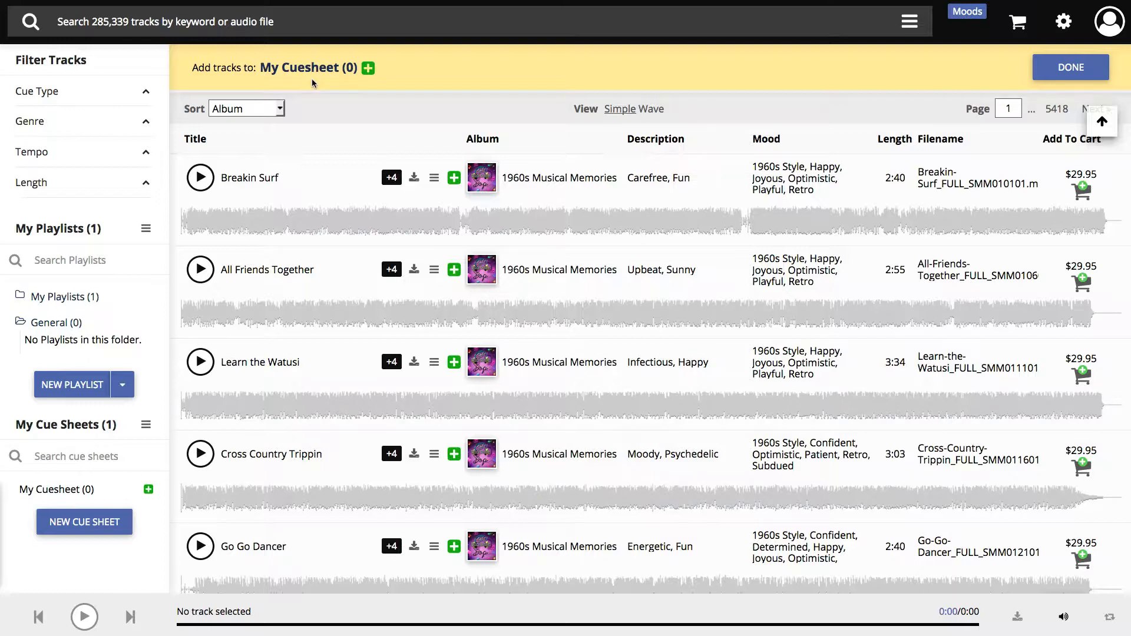
# Add Breakin Surf, Learn the Watusi and Go Go Dancer to My Cuesheet and finish adding.
pyautogui.click(453, 178)
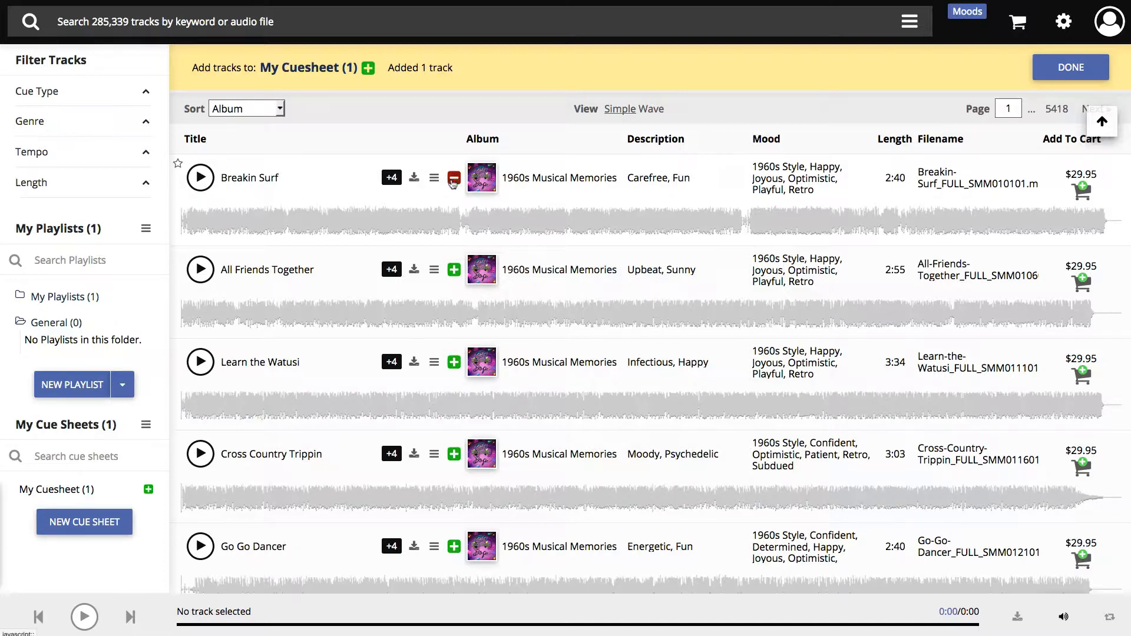
pyautogui.click(453, 361)
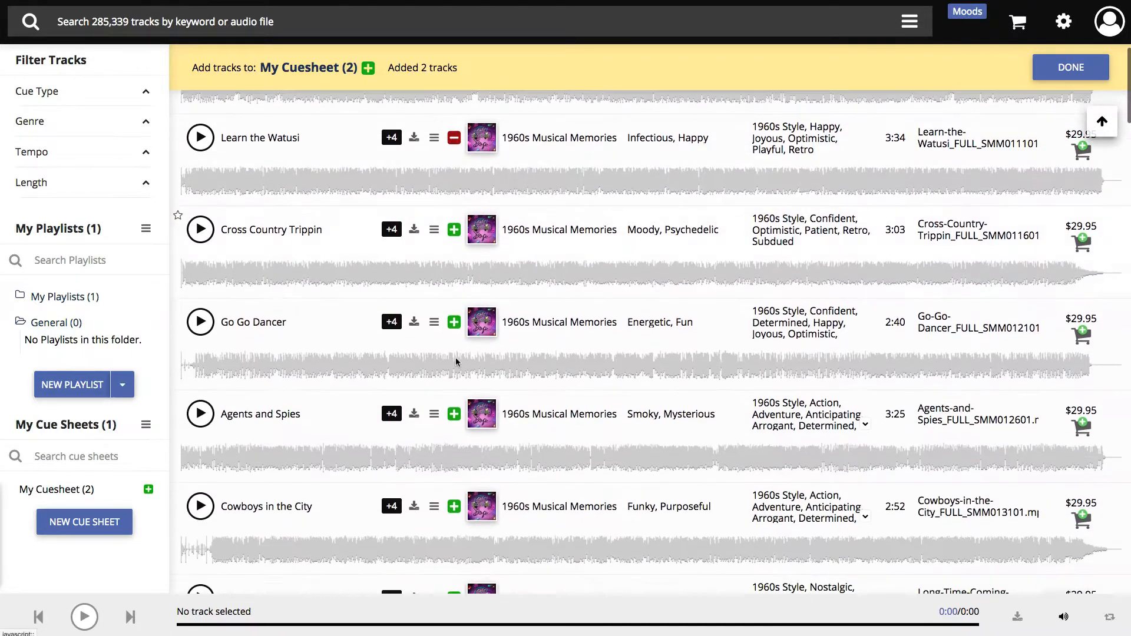
pyautogui.click(454, 321)
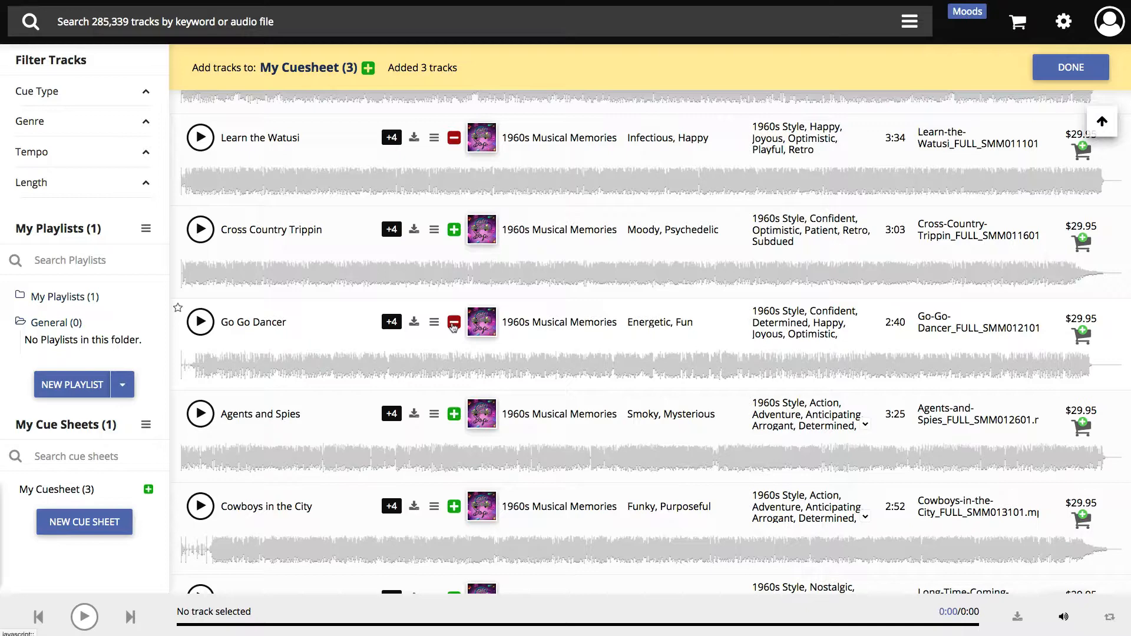
pyautogui.click(1071, 67)
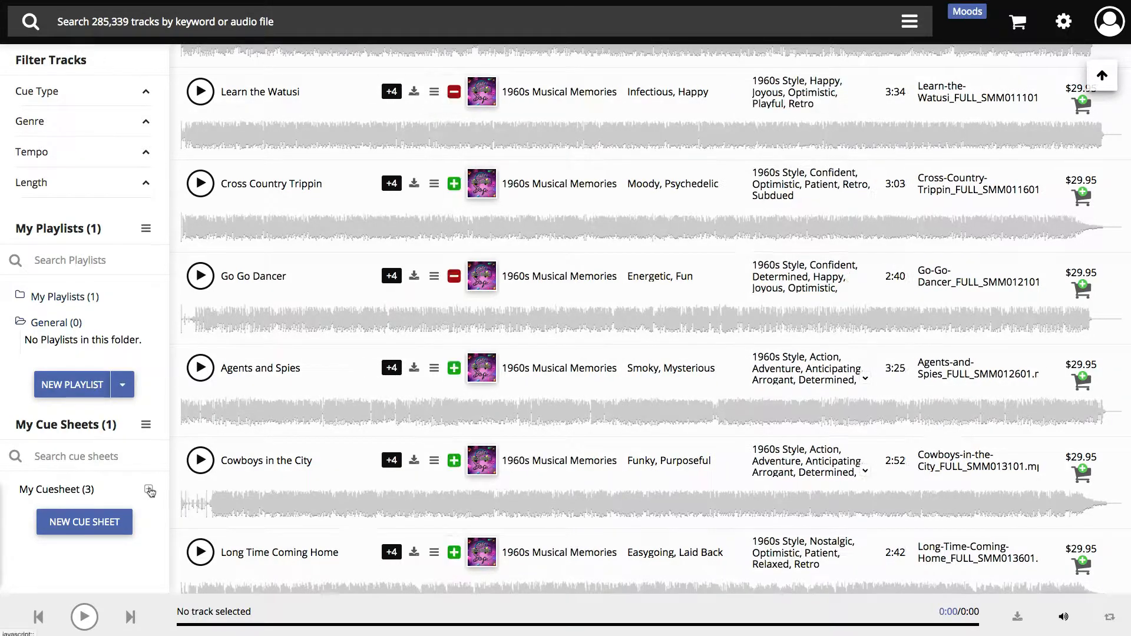
# Remove Go Go Dancer from My Cuesheet and show the cue sheet's detail page.
pyautogui.click(149, 490)
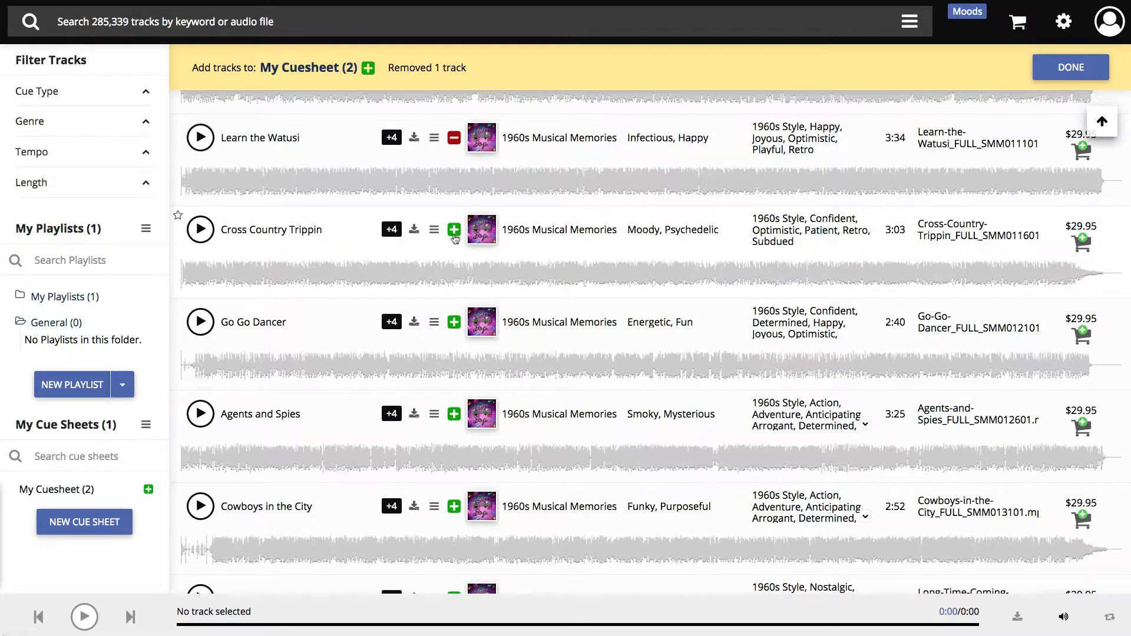
pyautogui.click(453, 229)
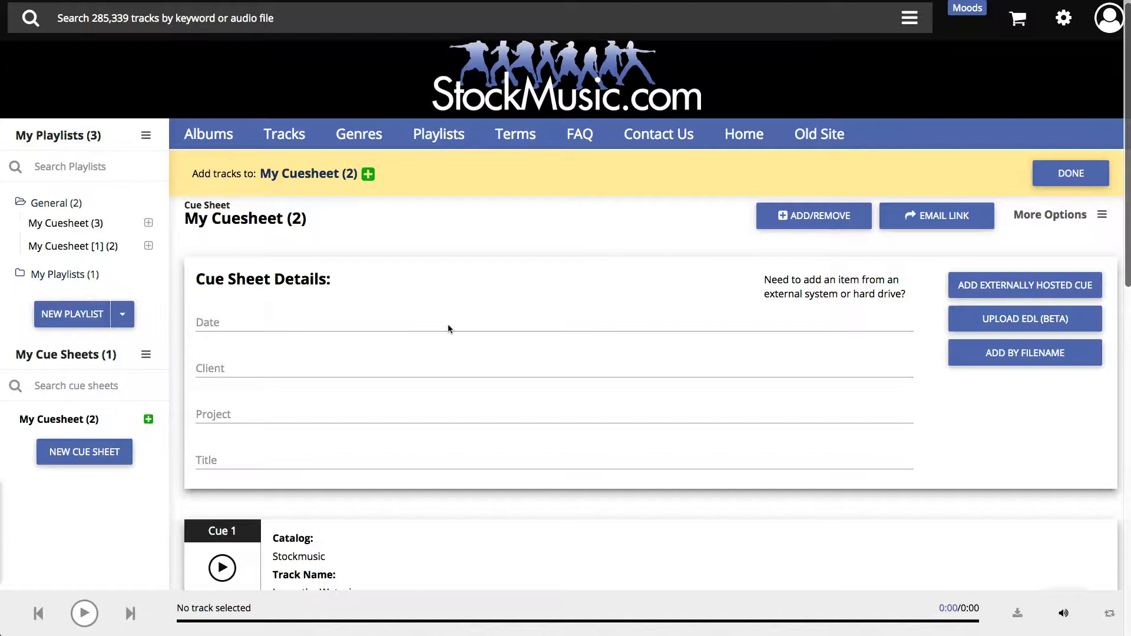
# Bring up the Send This Track form for the Learn the Watusi cue.
pyautogui.scroll(-3)
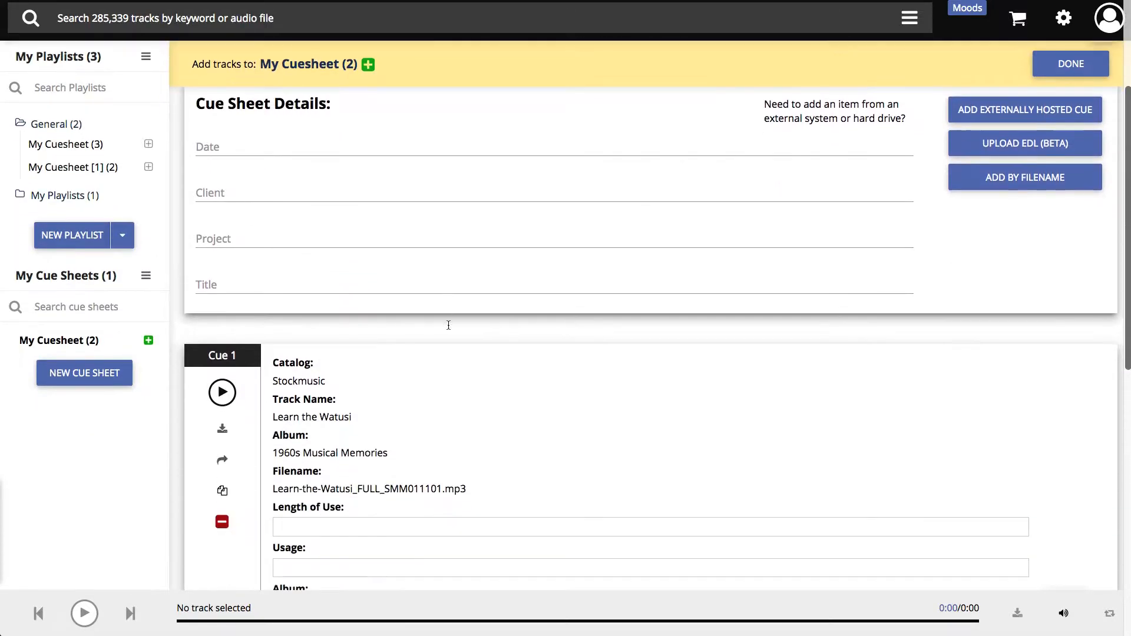
pyautogui.scroll(-3)
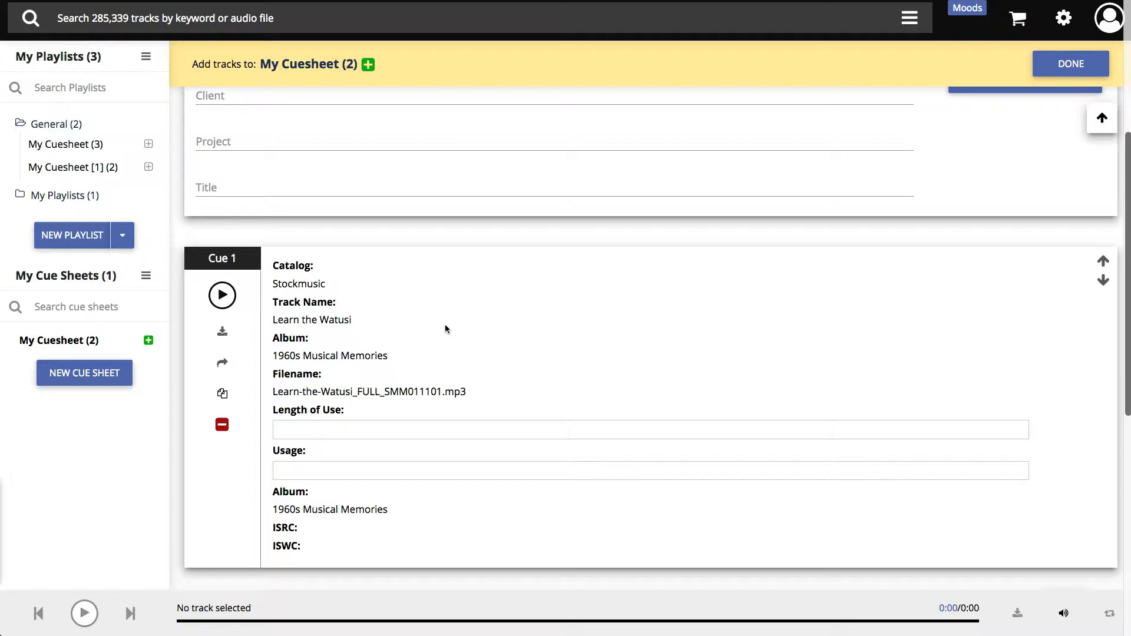
pyautogui.click(223, 331)
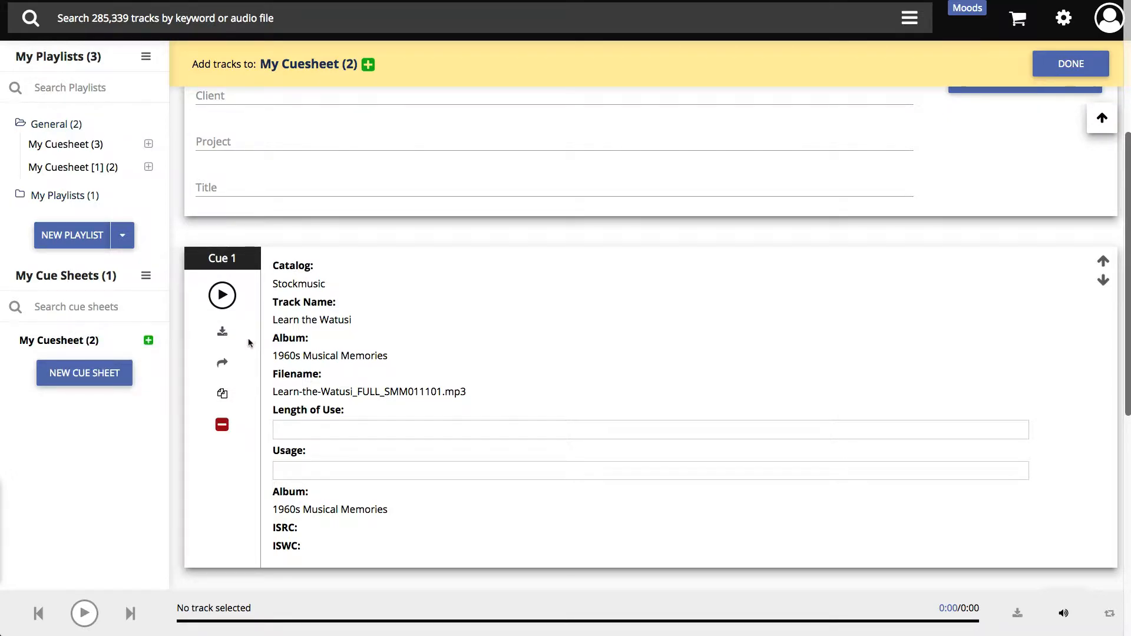
pyautogui.click(223, 363)
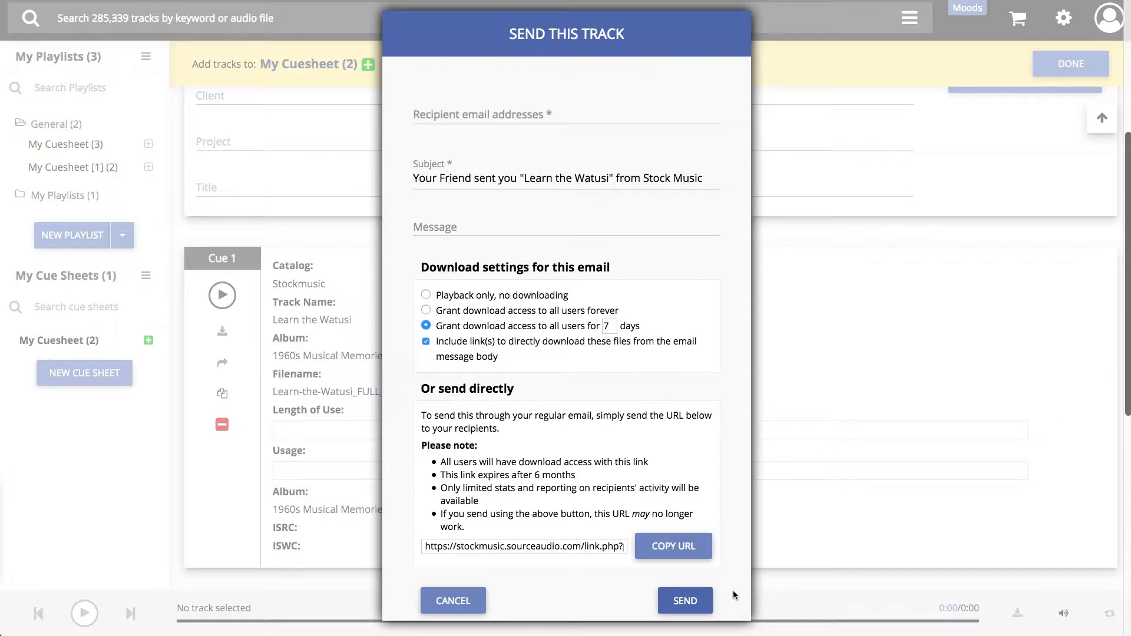
# Cancel the send form, remove one cue, and show the PDF, Excel and CSV save options.
pyautogui.click(453, 601)
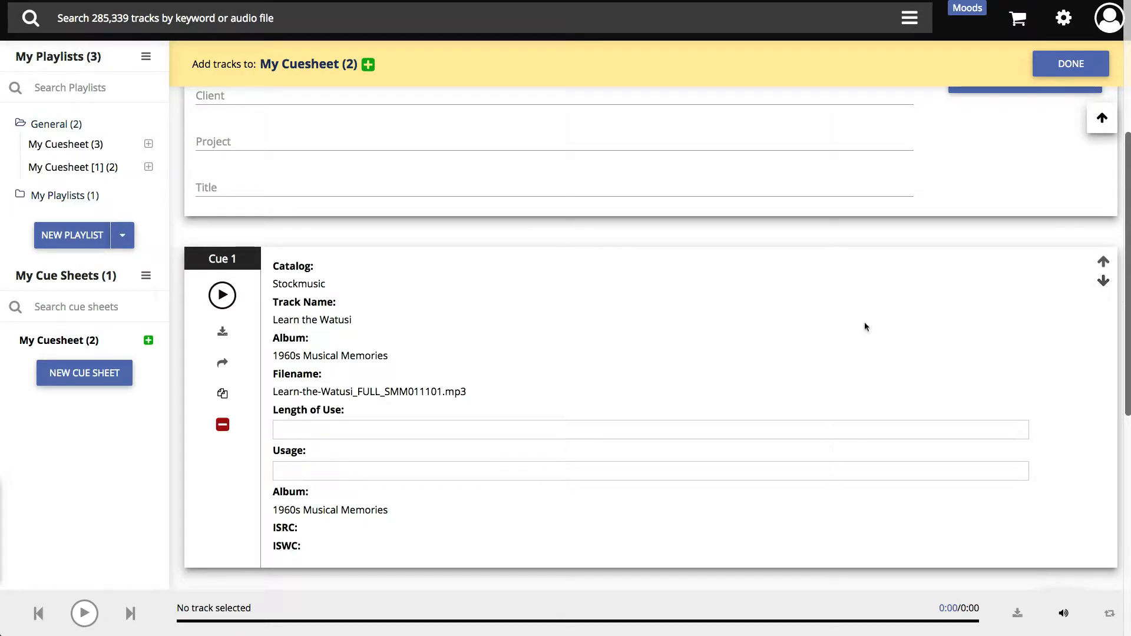
pyautogui.click(223, 424)
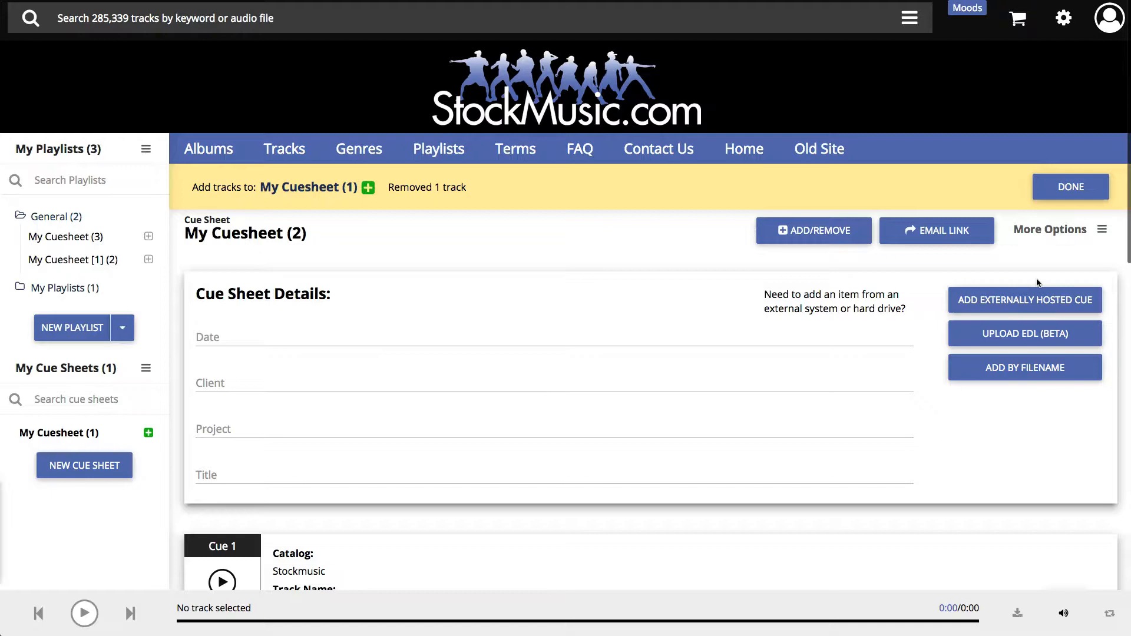
pyautogui.click(1049, 230)
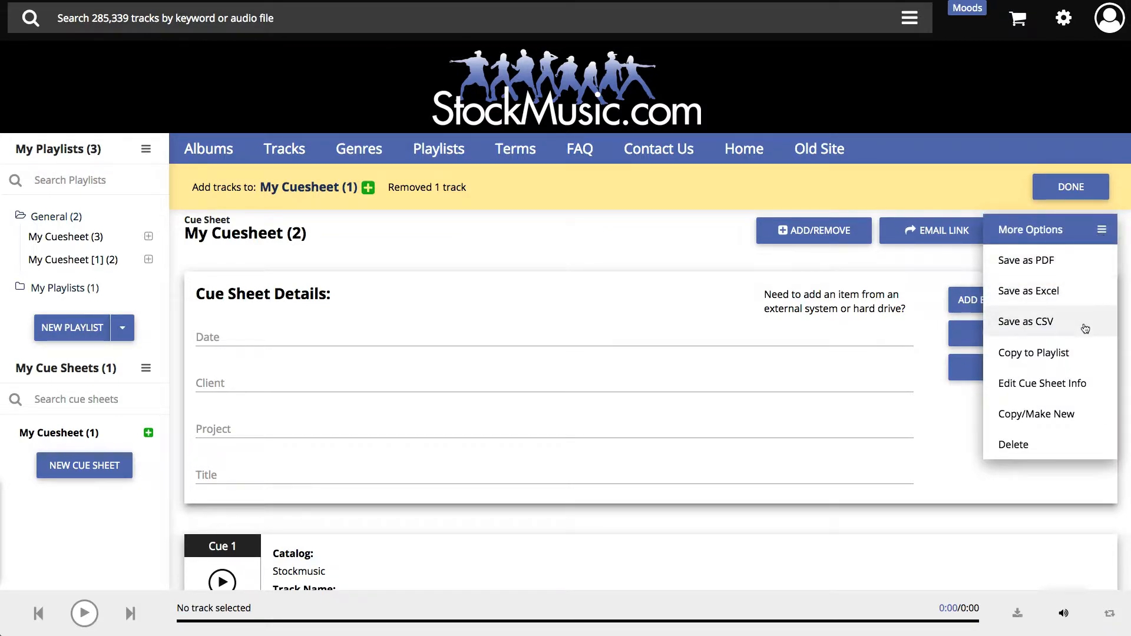
pyautogui.moveTo(1033, 352)
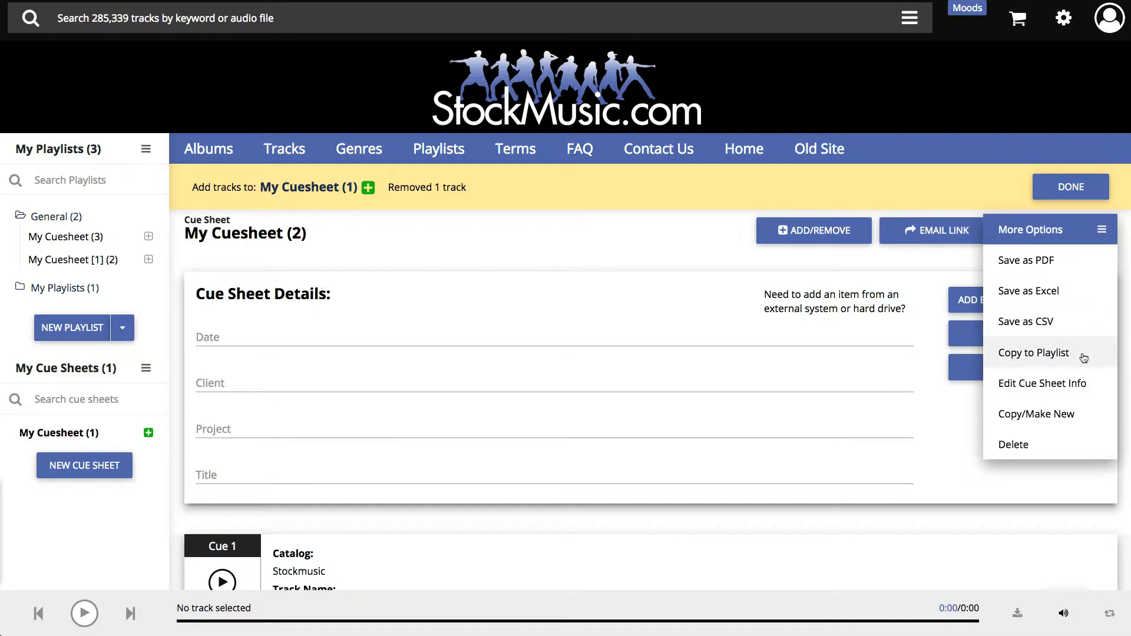
pyautogui.moveTo(1043, 383)
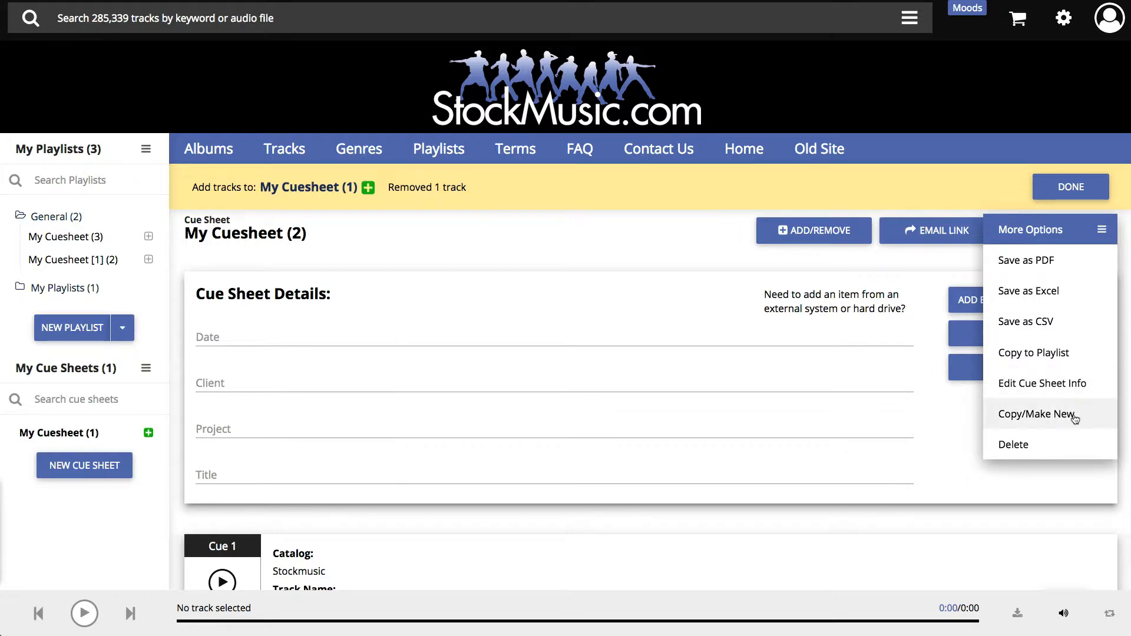
pyautogui.moveTo(1075, 448)
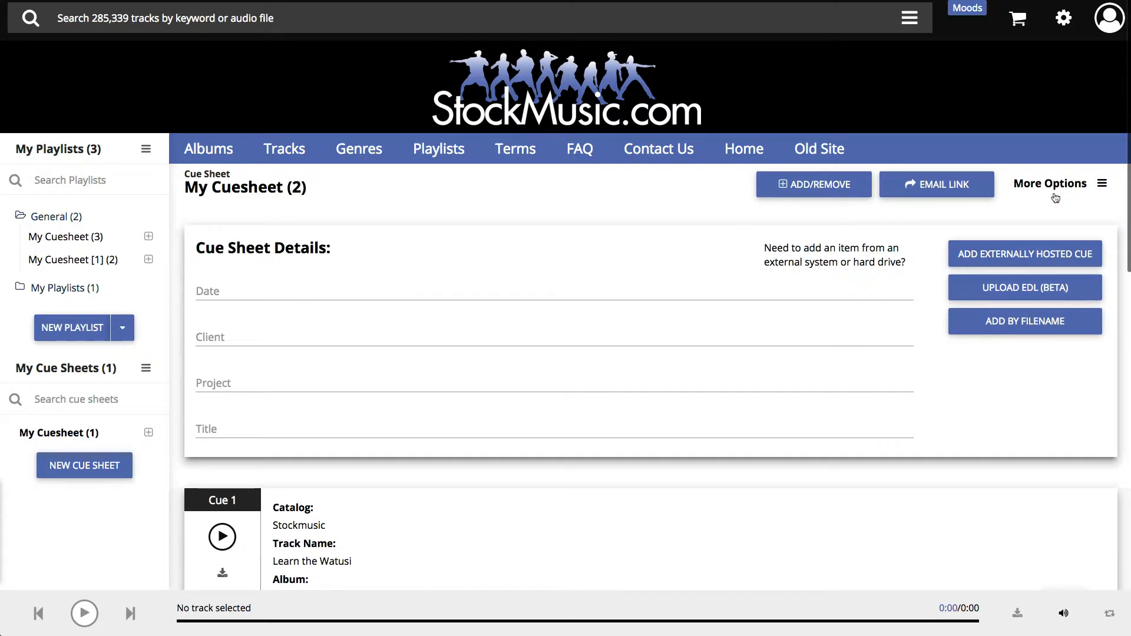
# Return to the home page and scroll to the 'Download Royalty Free Music and Sound Effects' section.
pyautogui.click(284, 148)
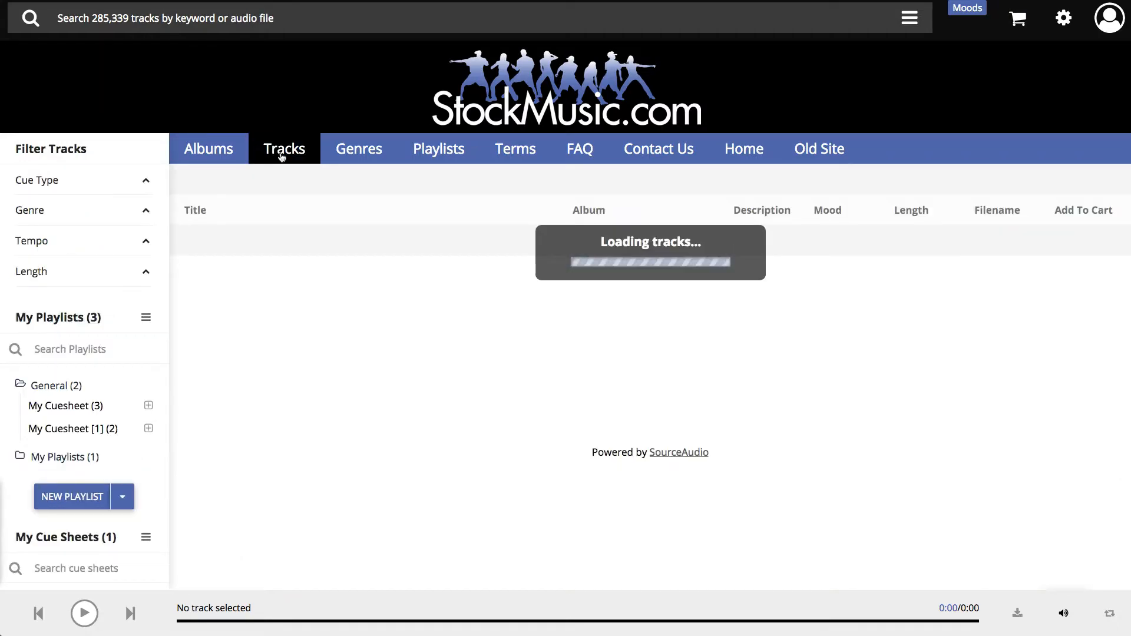
pyautogui.click(284, 149)
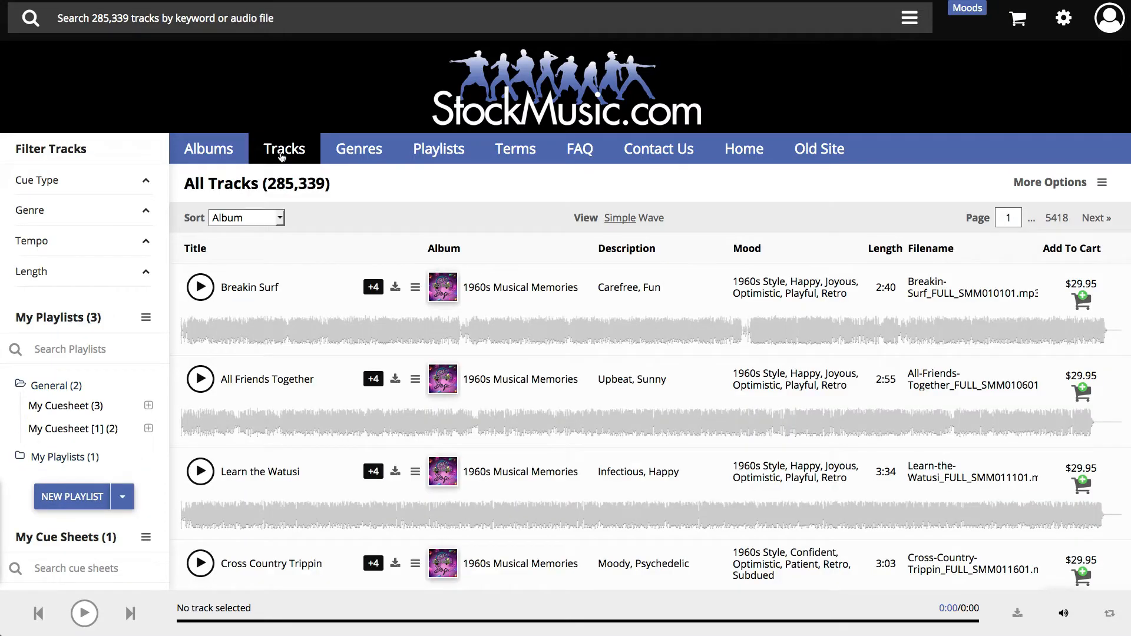
pyautogui.click(743, 148)
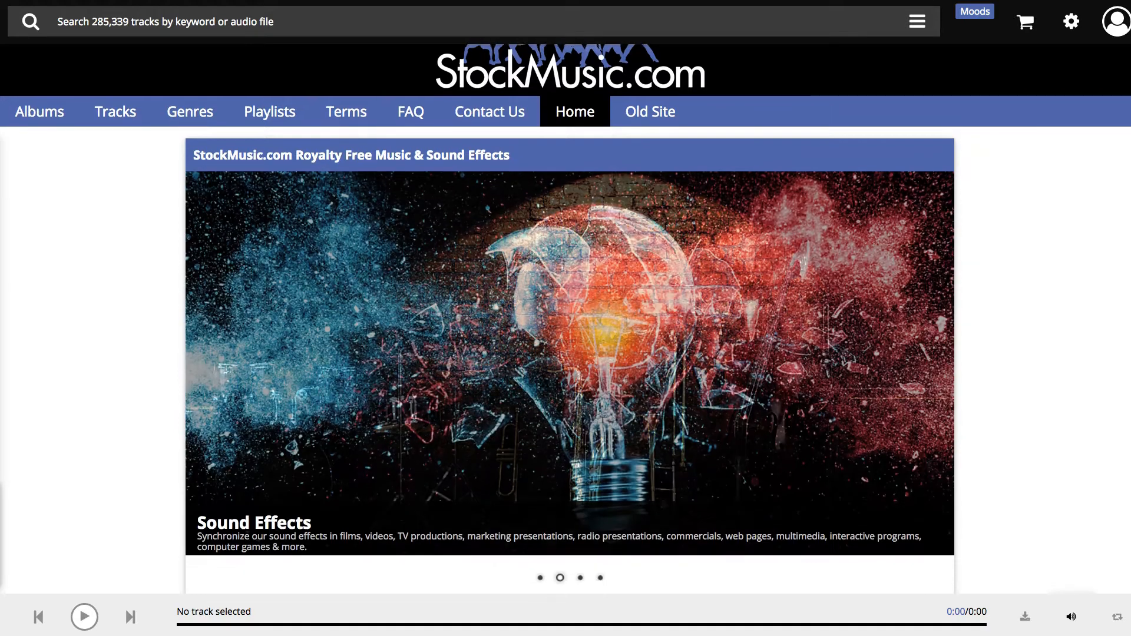
pyautogui.scroll(-3)
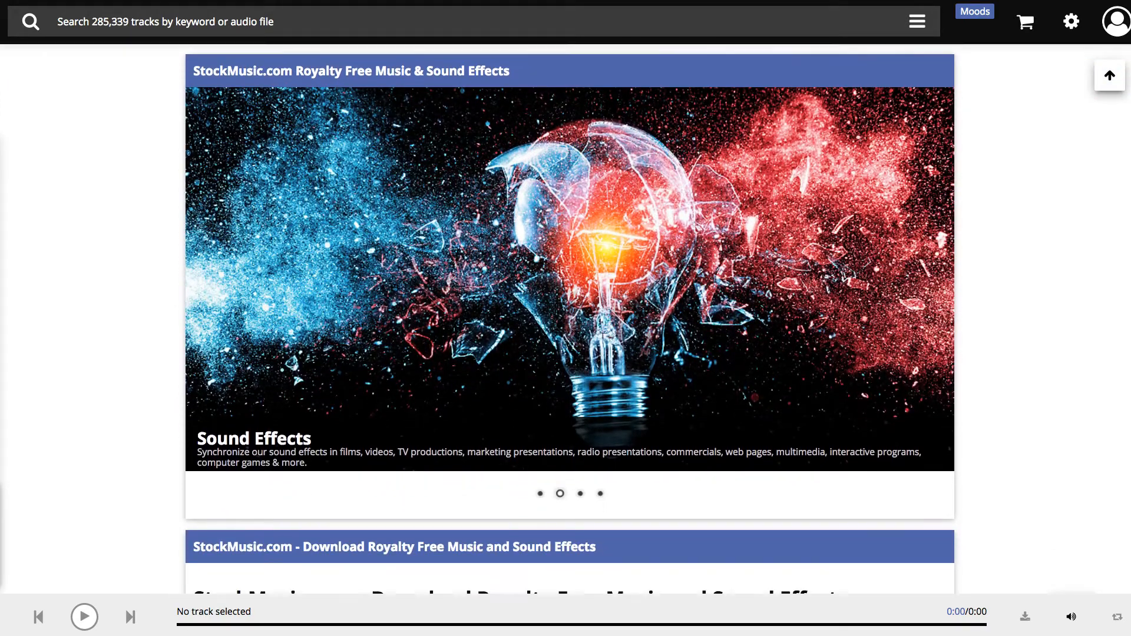
pyautogui.scroll(-3)
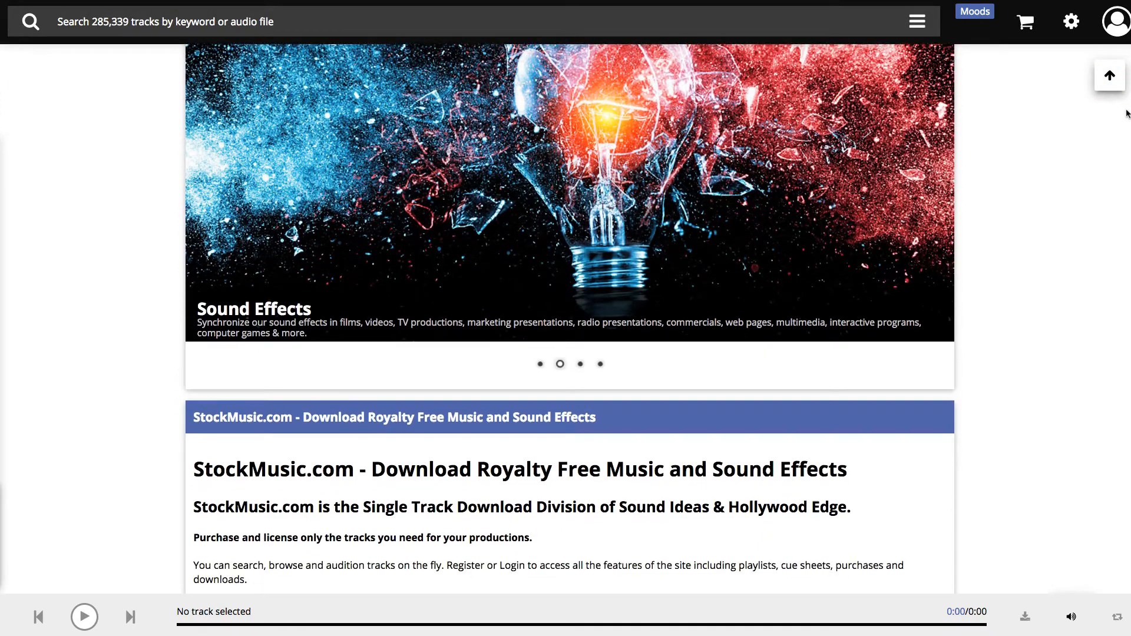
pyautogui.scroll(-3)
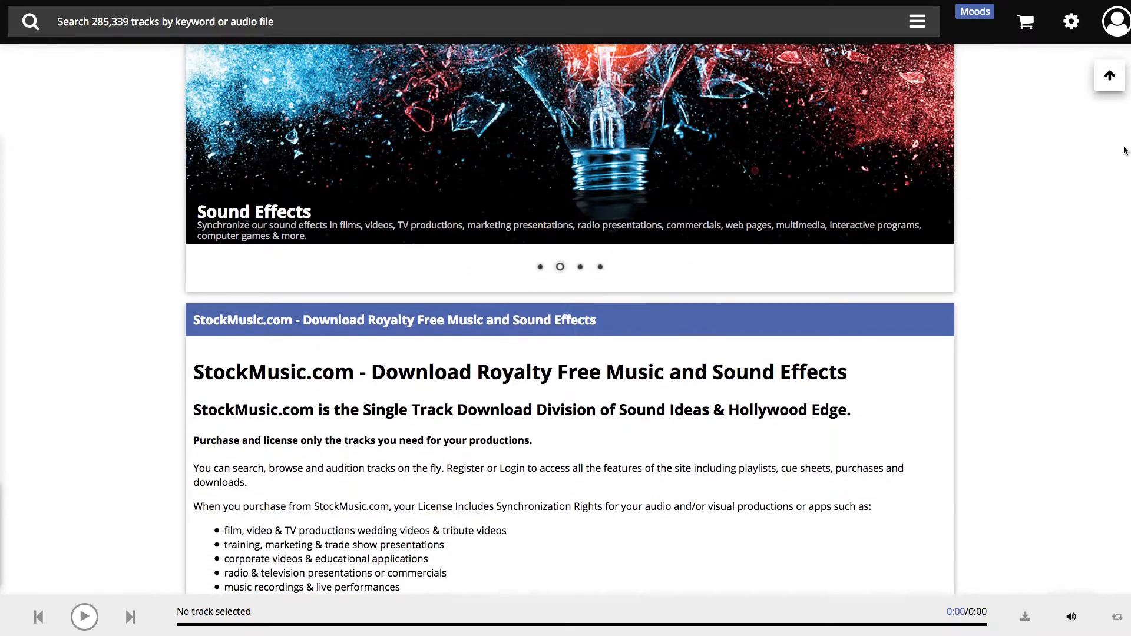